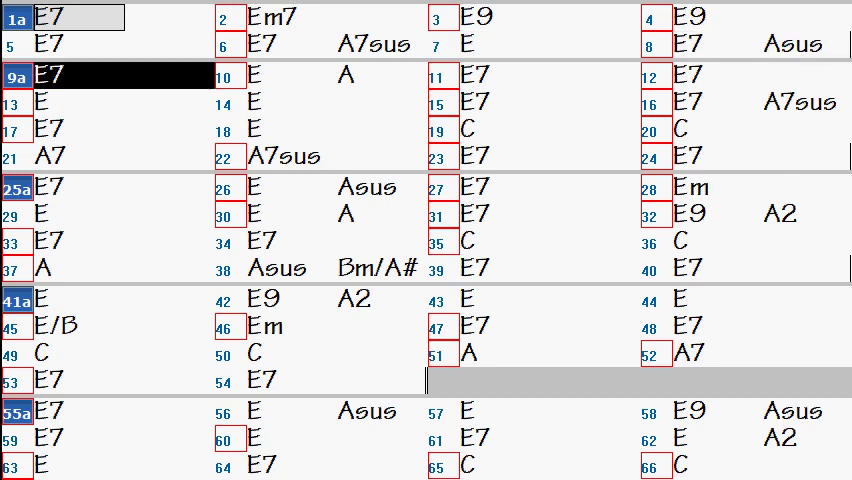
- Click through chart bars as the highlight cursor advances from bar 9 to bar 50
click(550, 78)
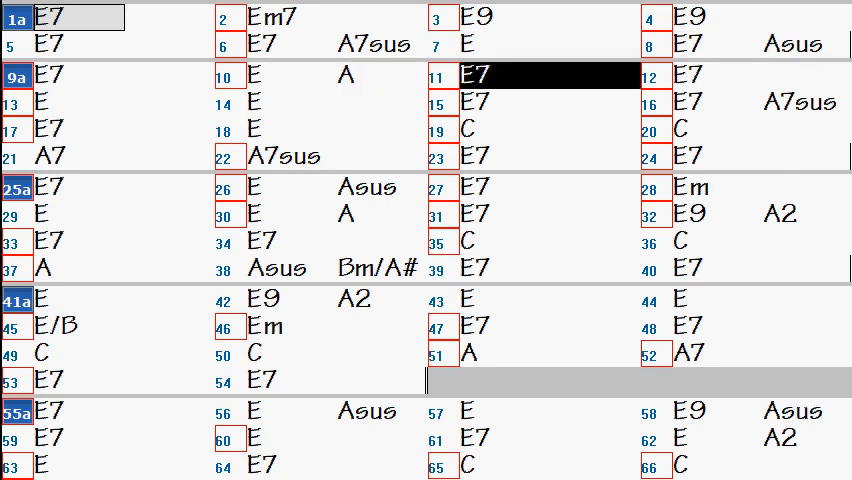
click(710, 74)
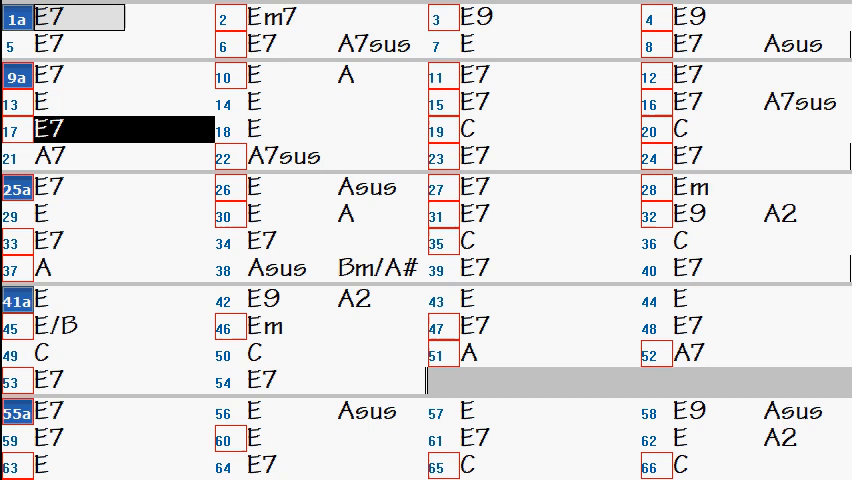
click(490, 129)
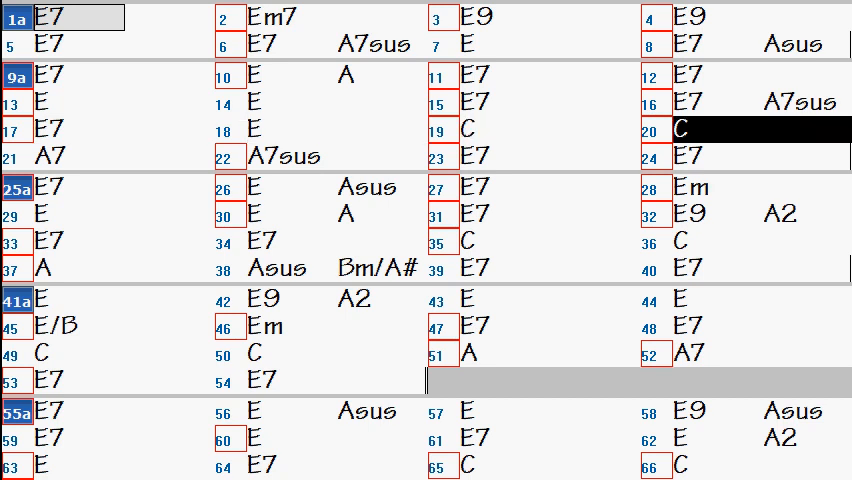
click(300, 157)
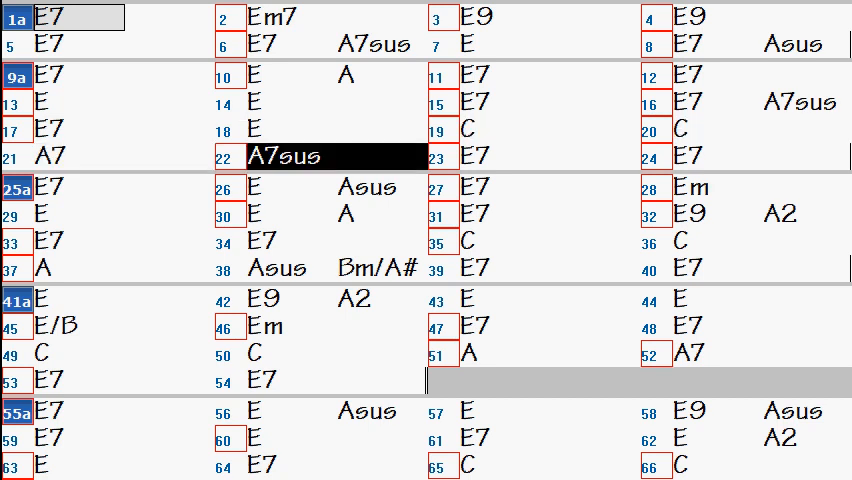
click(730, 156)
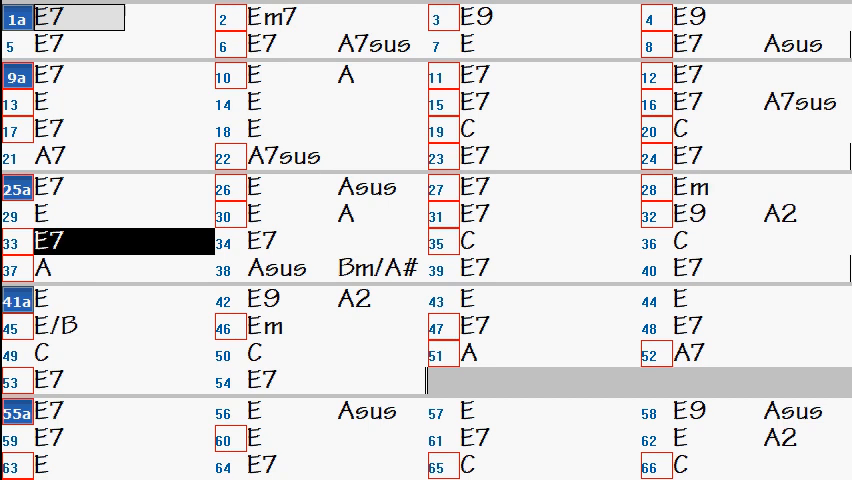
click(470, 241)
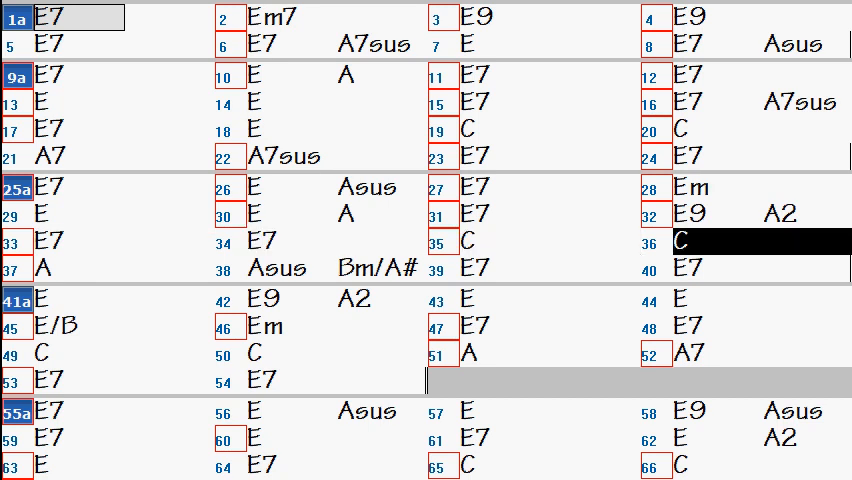
click(330, 268)
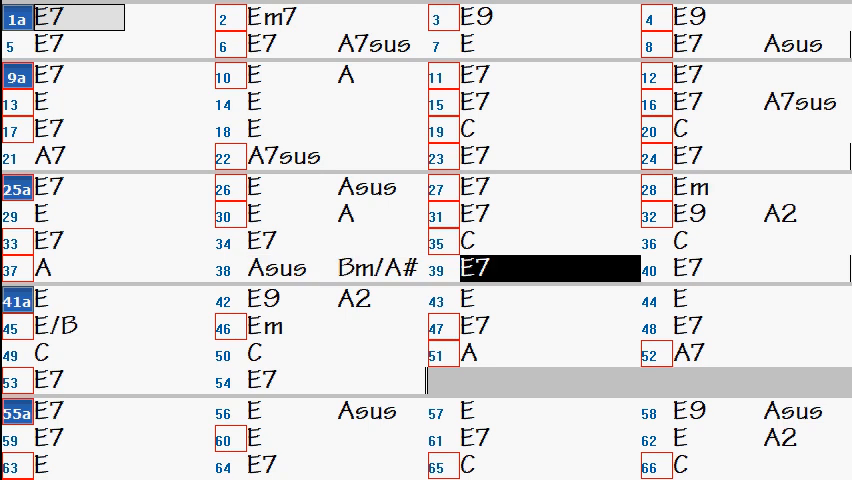
click(110, 299)
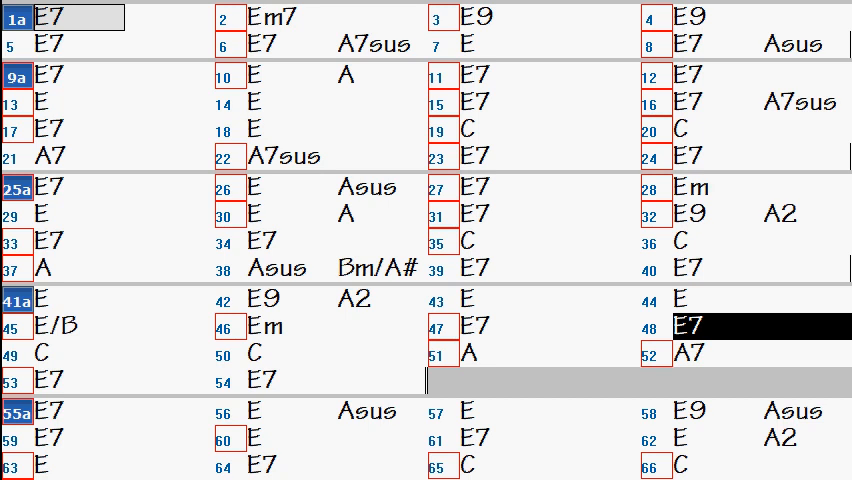
click(260, 353)
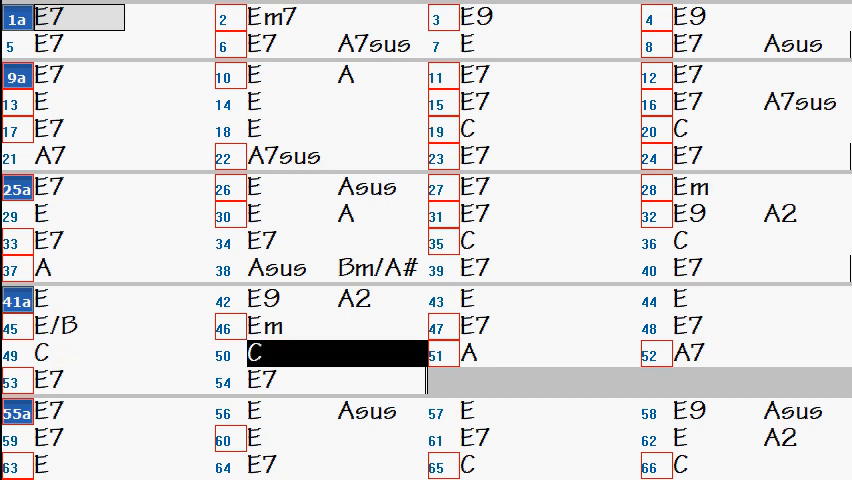